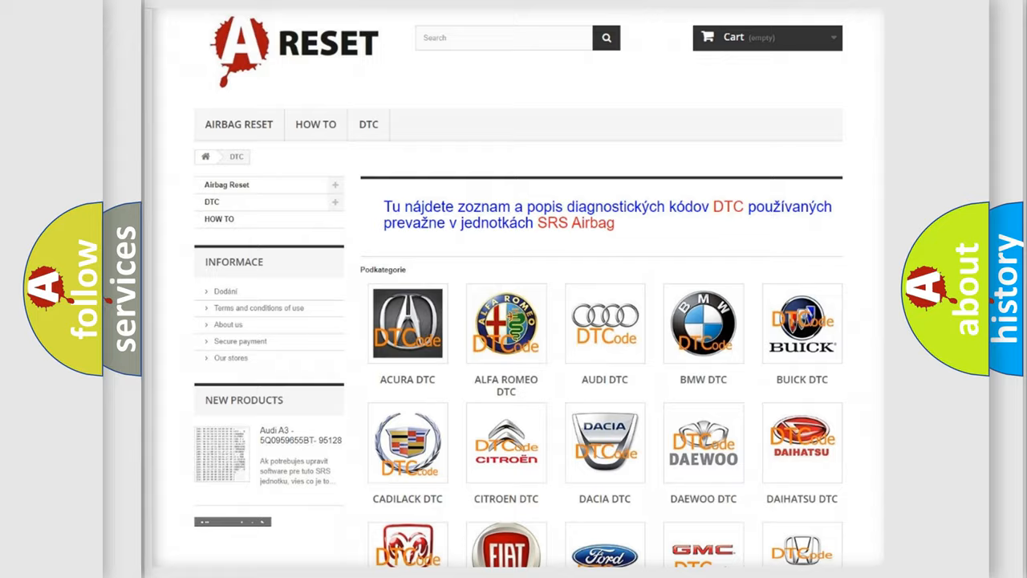
# - Scroll through the B-series diagnostic code list on the DTC listing page
pyautogui.scroll(-3)
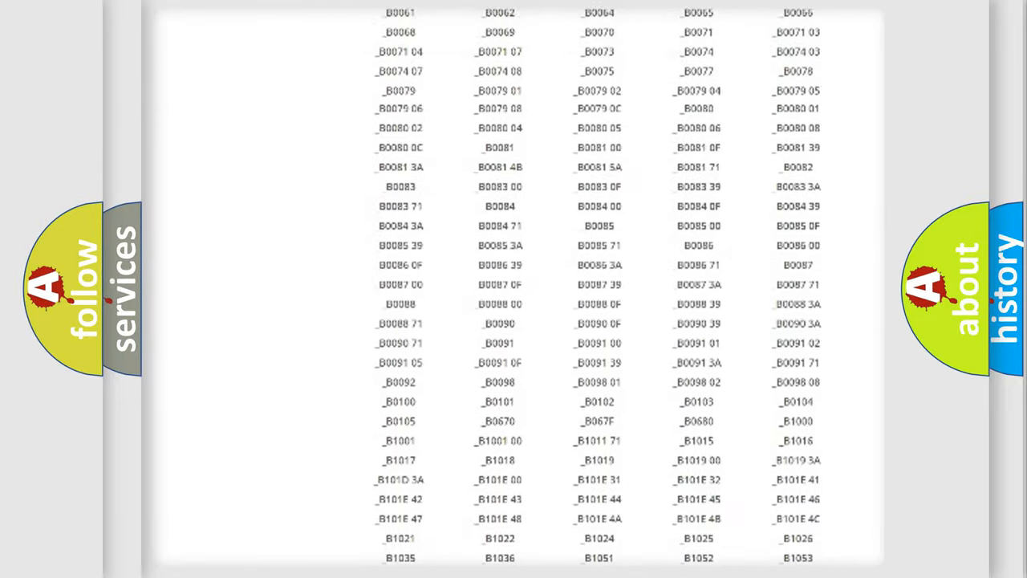
pyautogui.scroll(3)
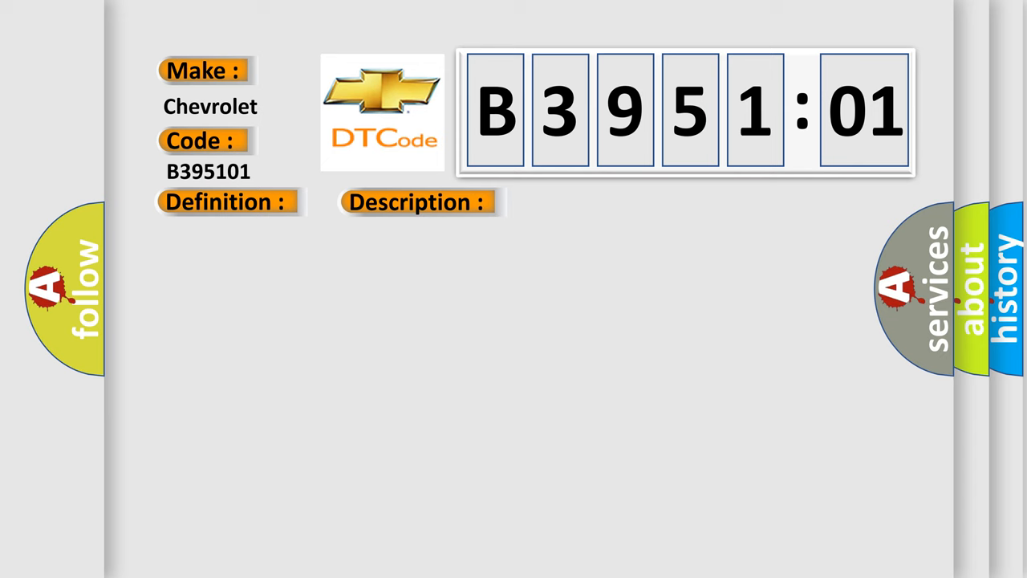
# - Reveal the B3951:01 cause text: O2 signal tracking short, PCM failure, electrical failure
pyautogui.click(587, 203)
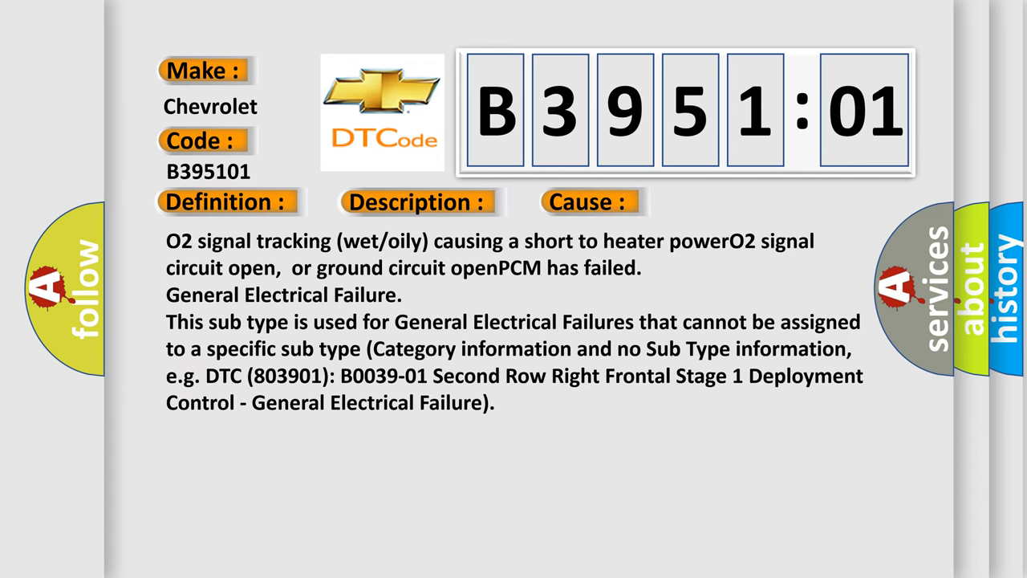